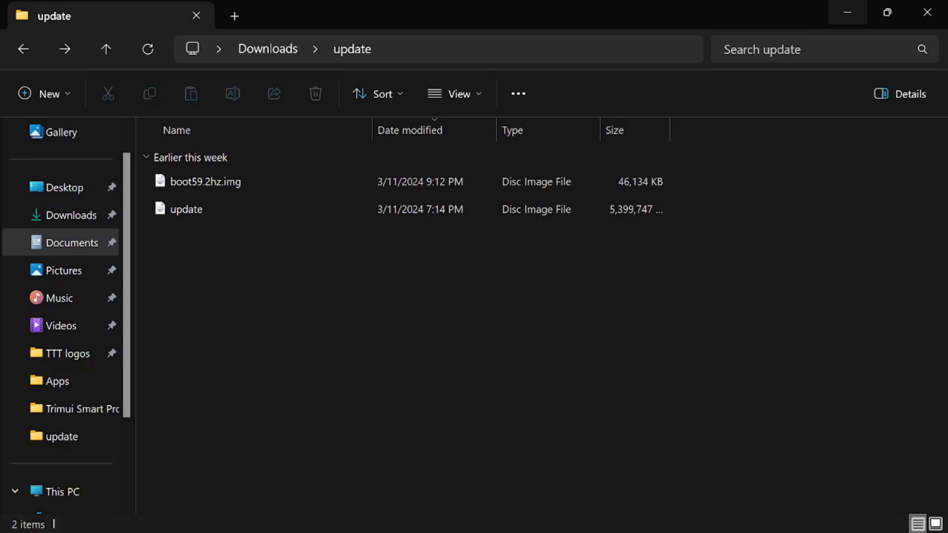
mouse_move(454, 513)
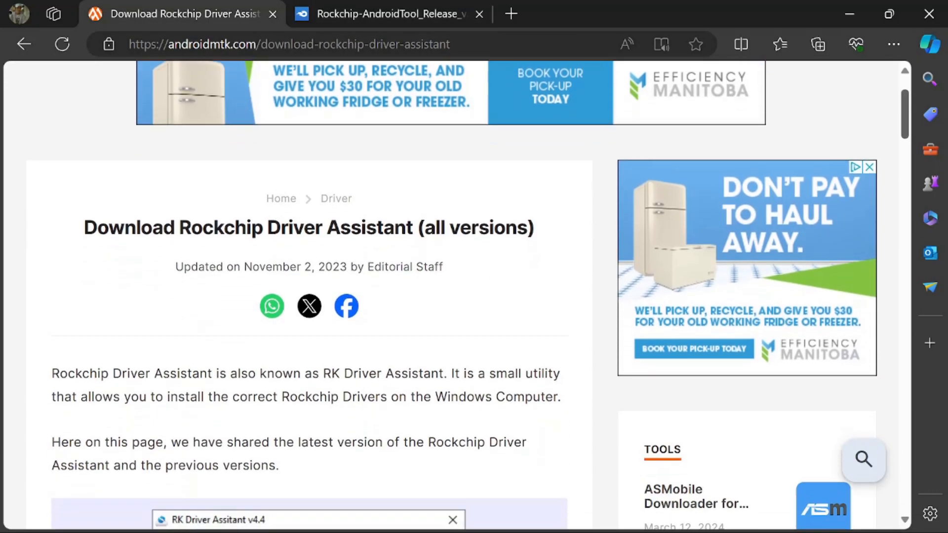
Step: Scroll the Edge Rockchip Driver Assistant page down to the v1.3–v4.7 download links
scroll("down", 3)
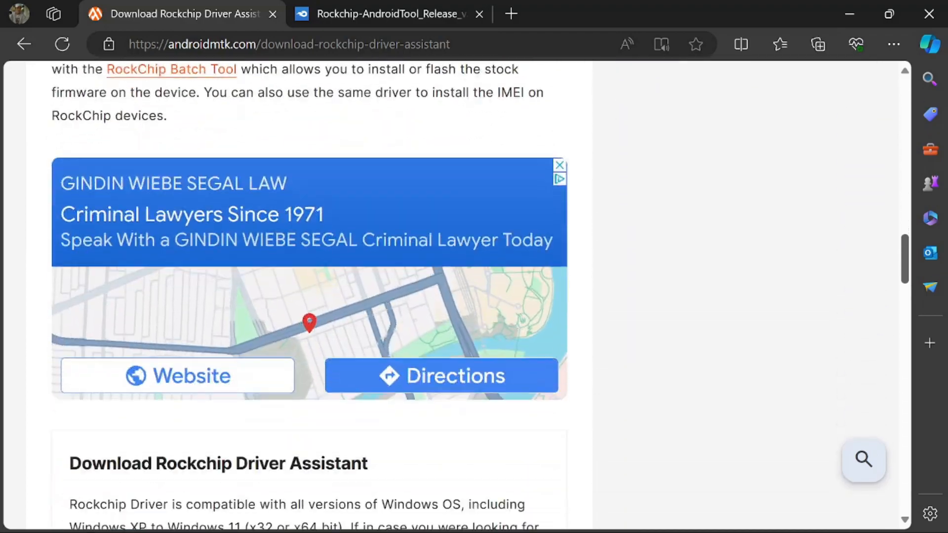
scroll("down", 3)
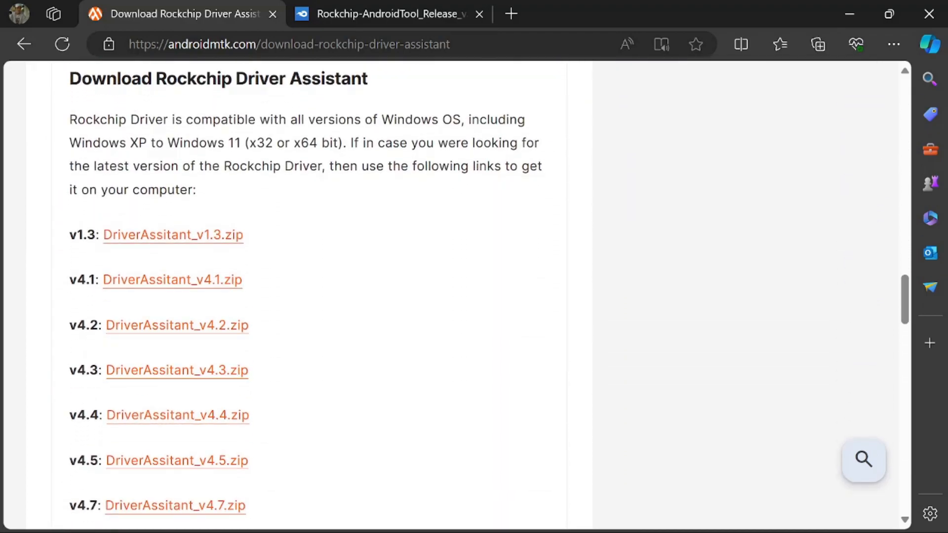
scroll("down", 3)
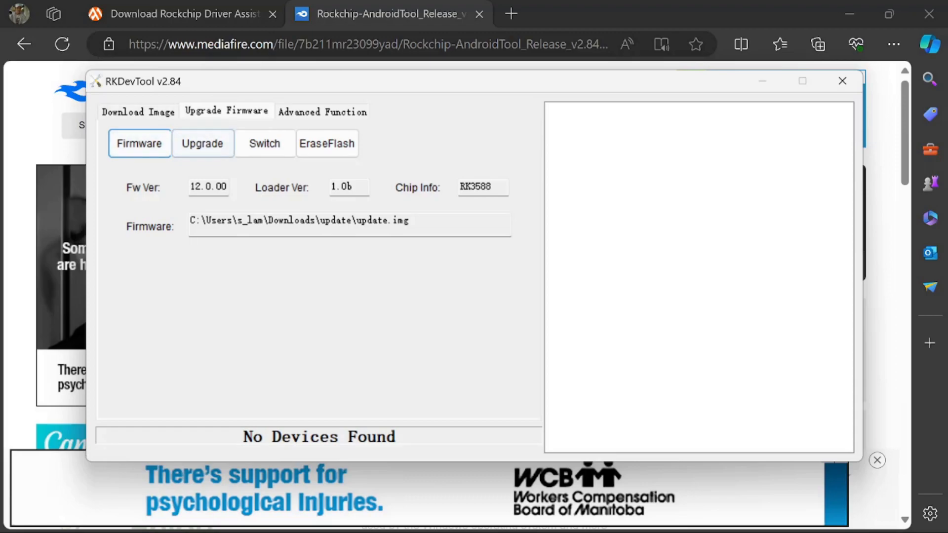
Step: With update.img loaded in Upgrade Firmware, get RKDevTool to detect the LOADER device
left_click(350, 226)
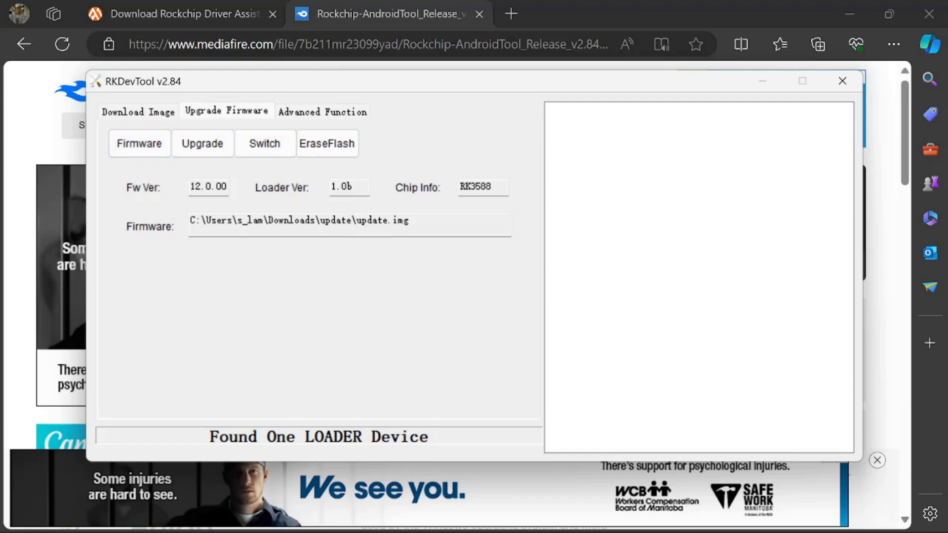
Step: Switch to the Download Image tab showing ten partitions from Loader to Super
left_click(203, 143)
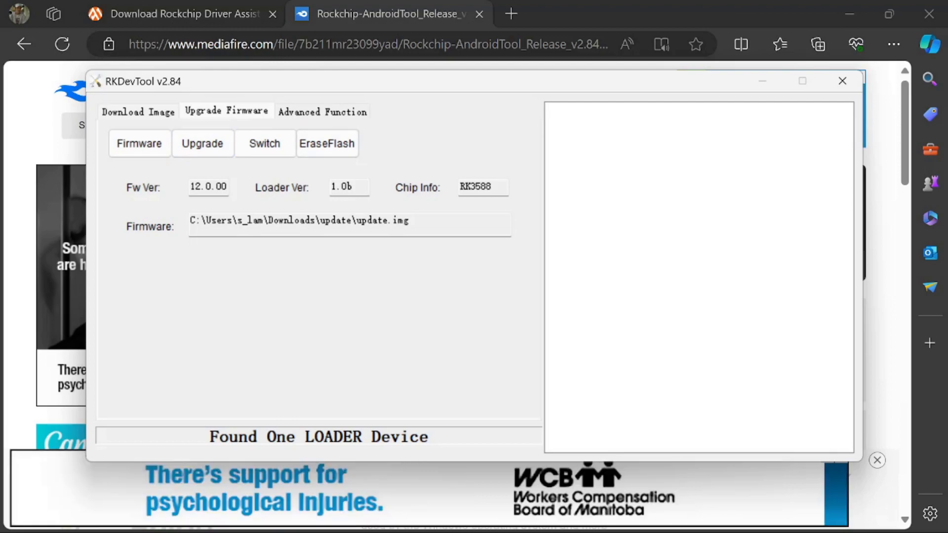
left_click(265, 143)
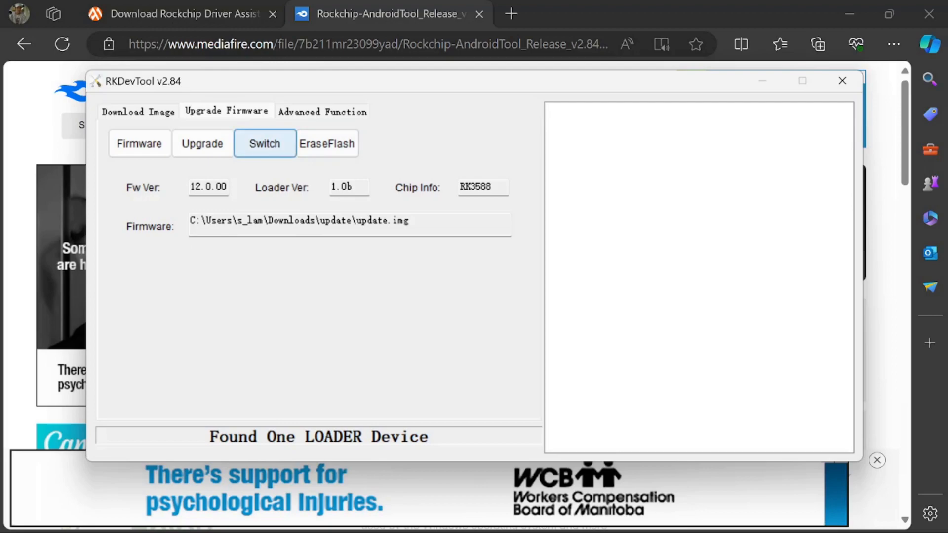
left_click(202, 143)
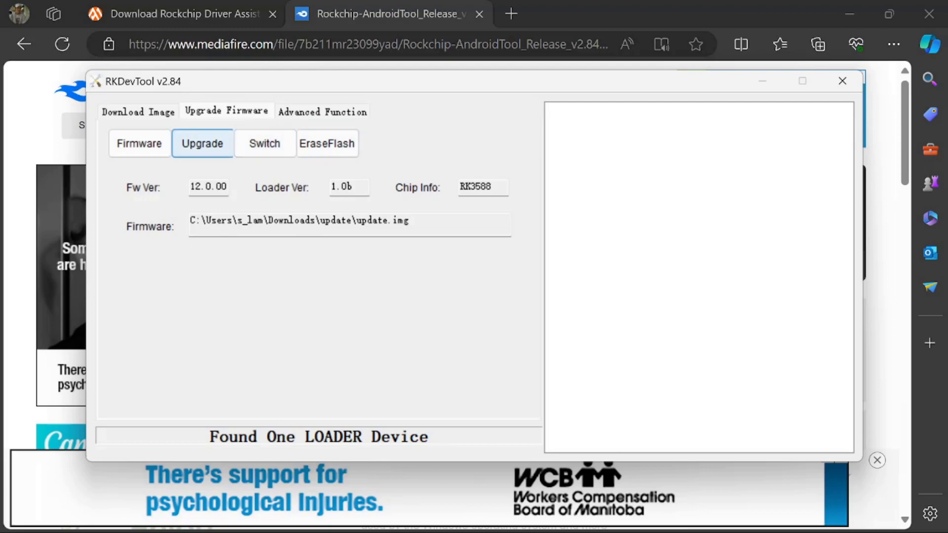
left_click(140, 143)
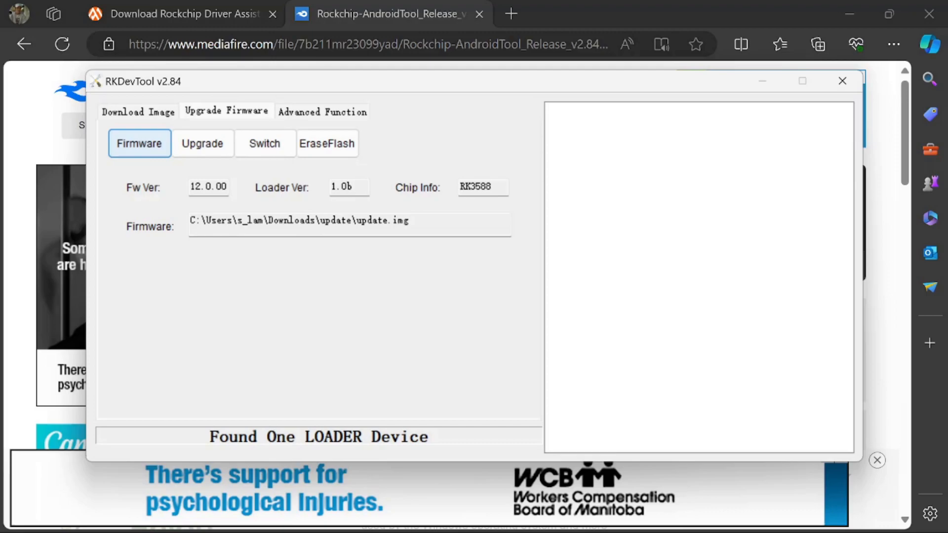
left_click(138, 111)
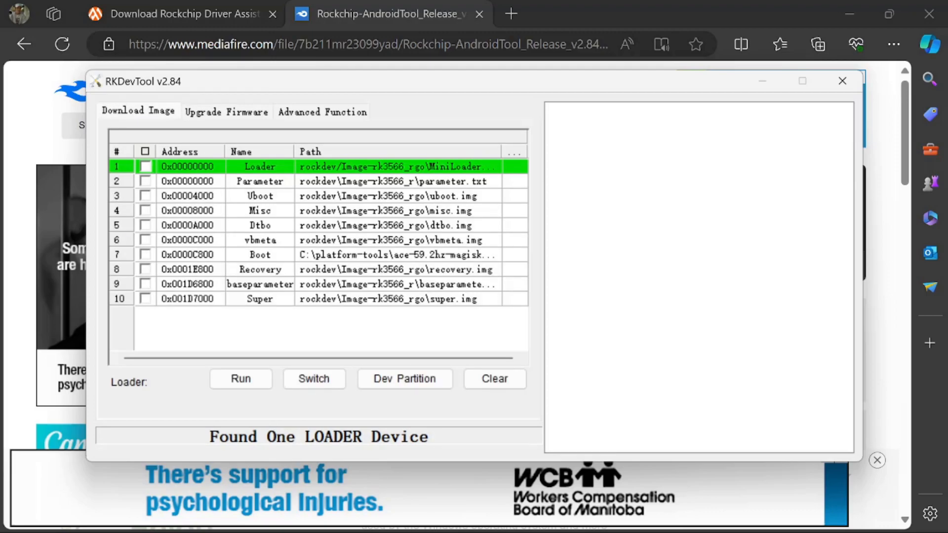
Step: Make Boot the only ticked partition, with boot59.2hz.img from the update folder as its image
left_click(145, 299)
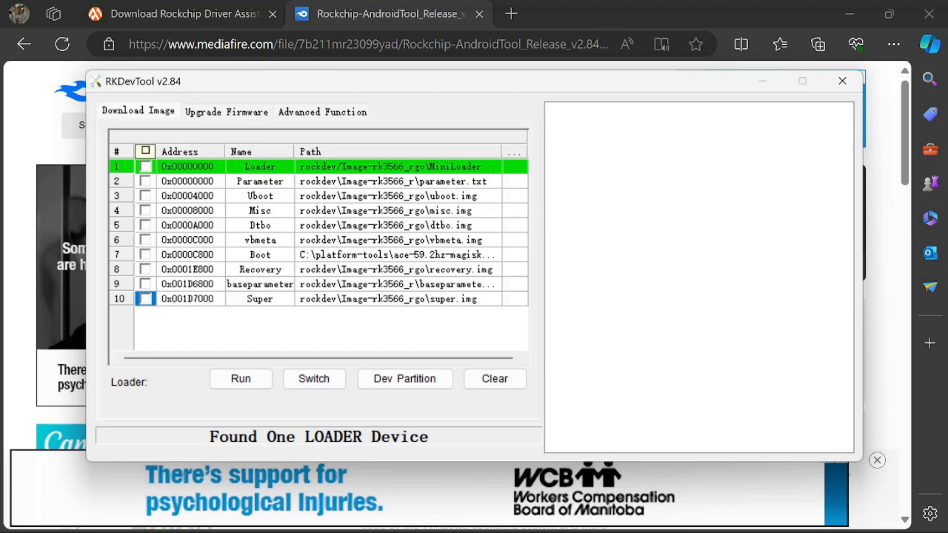
left_click(145, 151)
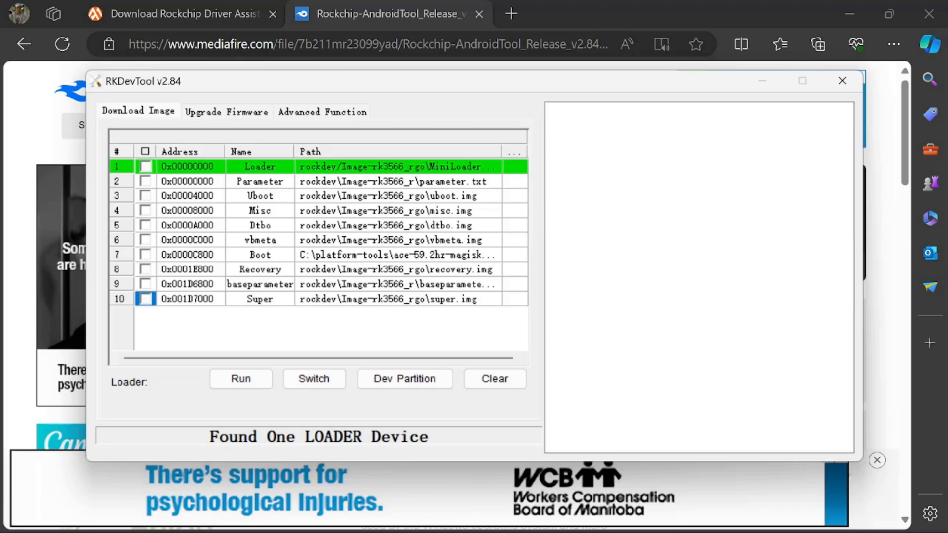
left_click(146, 254)
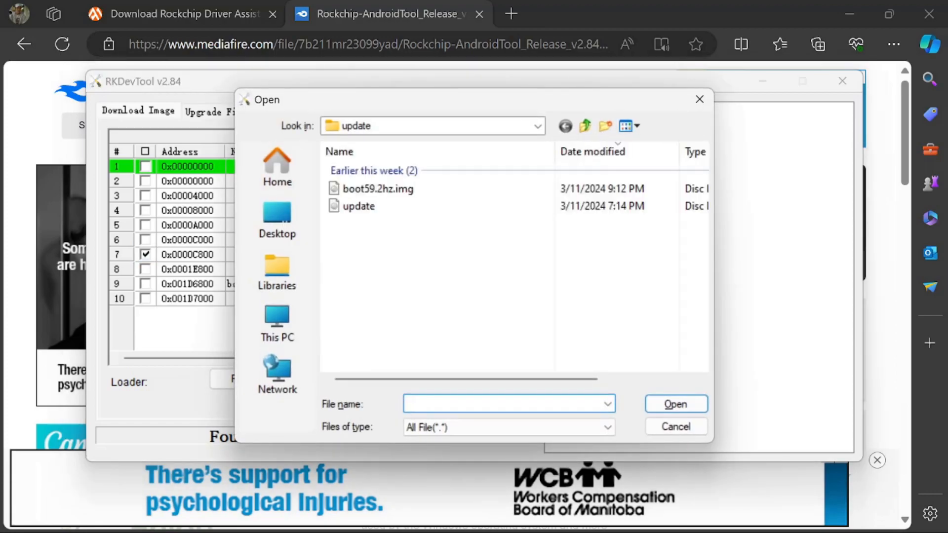
left_click(378, 189)
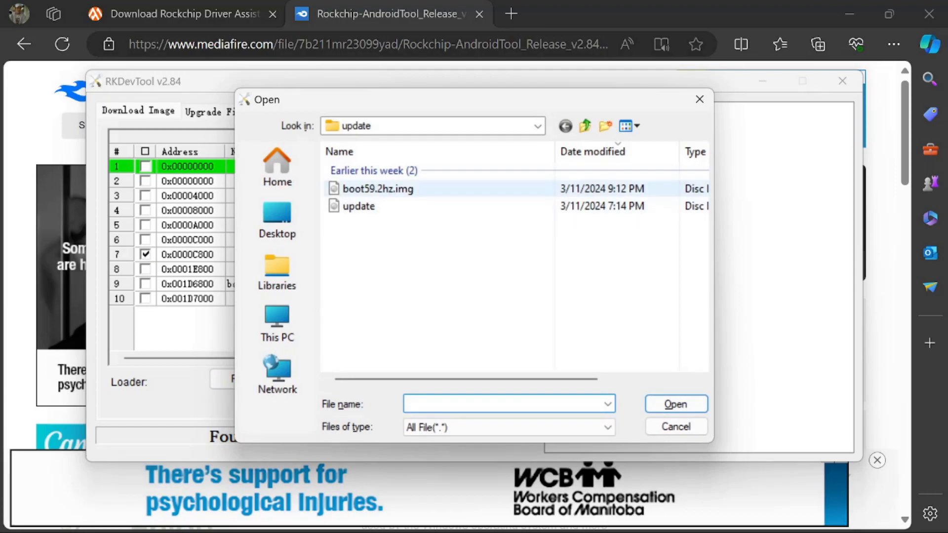
left_click(378, 188)
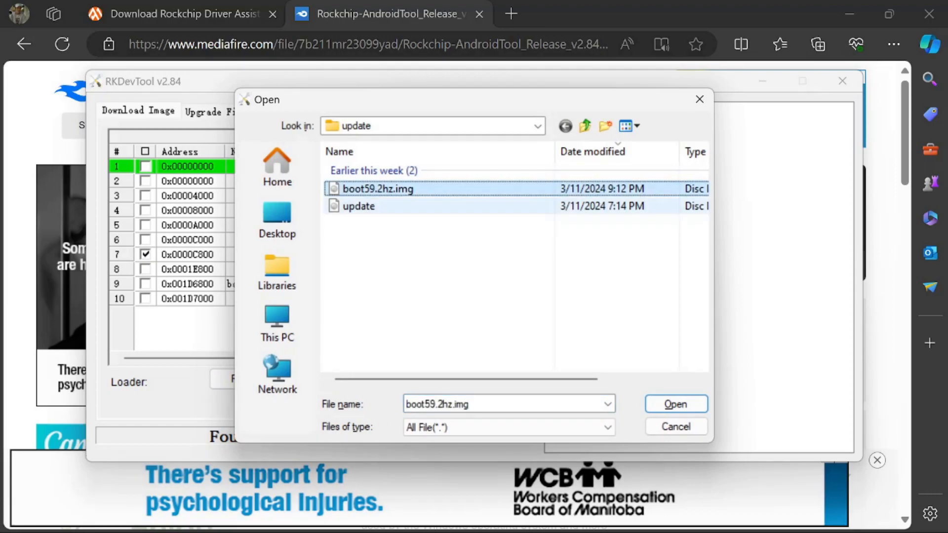
left_click(675, 404)
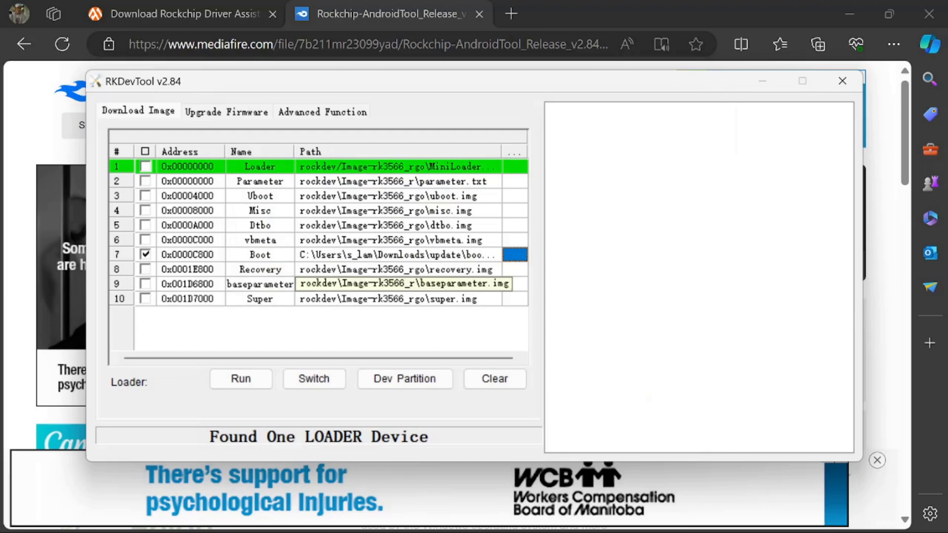